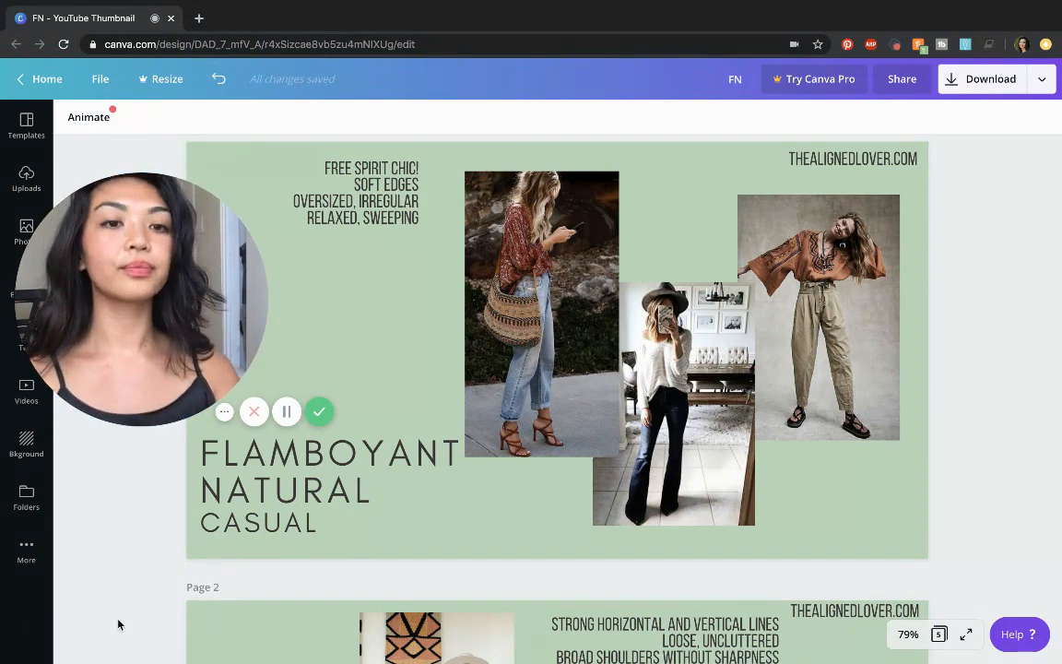
pyautogui.scroll(-3)
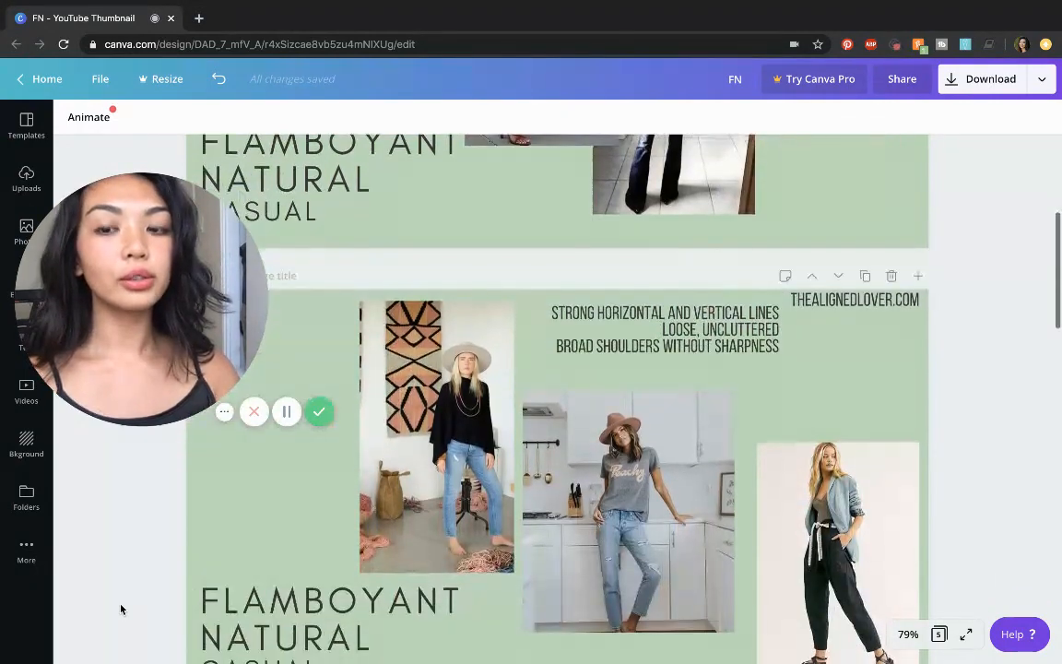
pyautogui.scroll(-3)
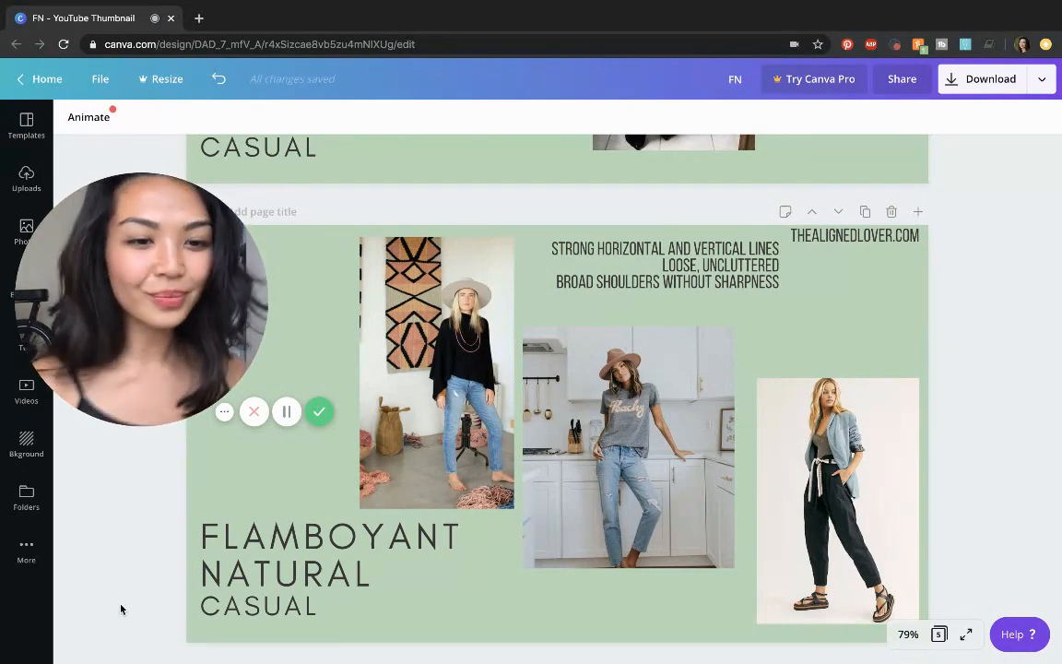
pyautogui.scroll(-3)
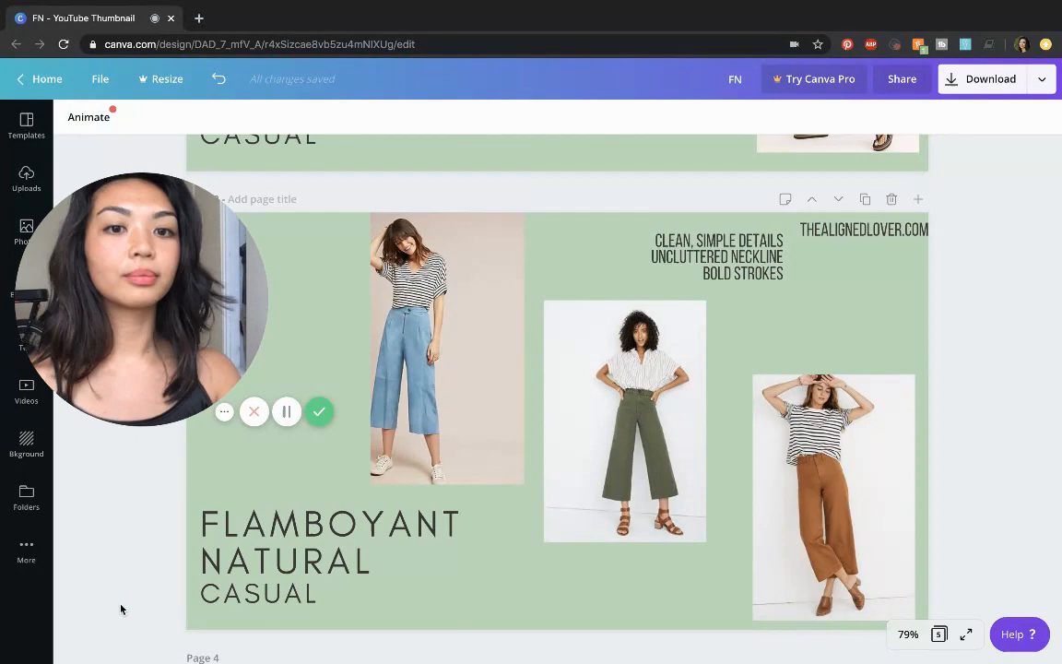
pyautogui.scroll(-3)
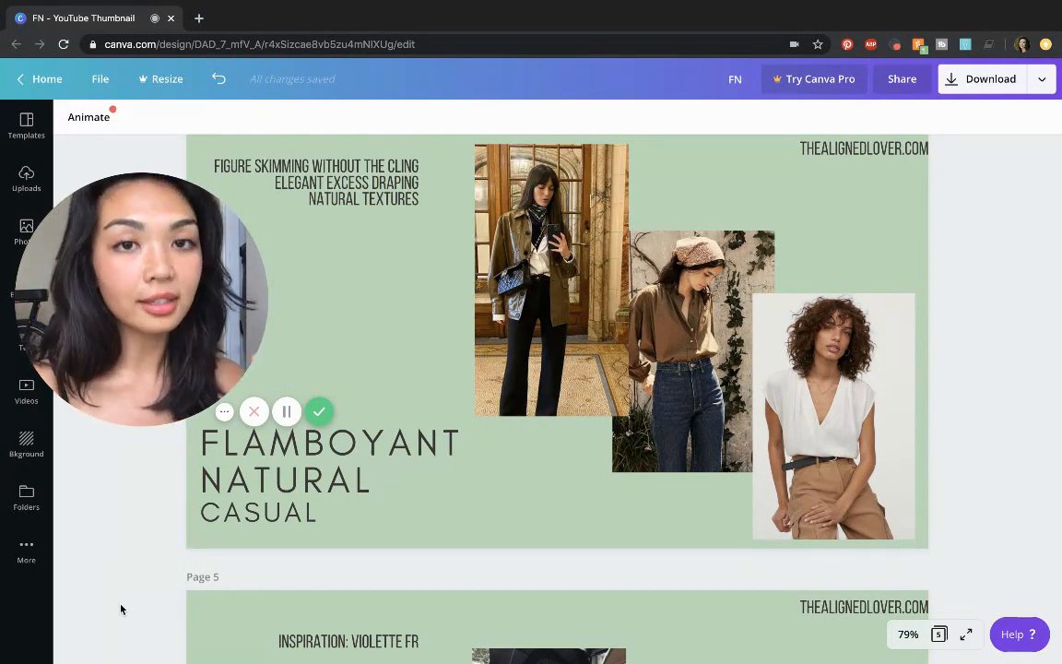
pyautogui.scroll(-3)
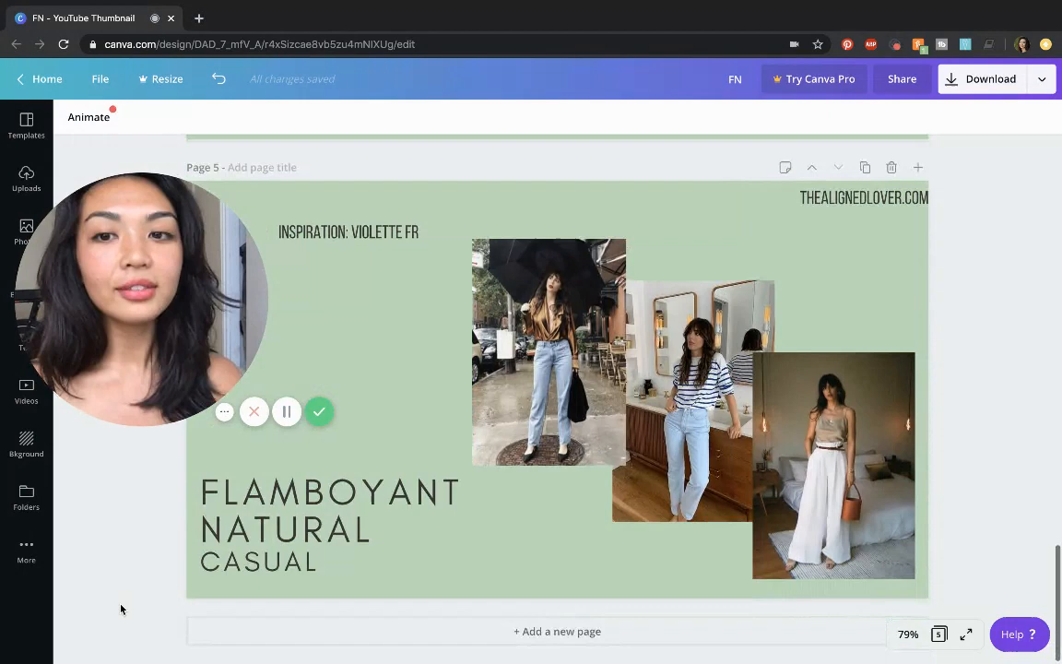